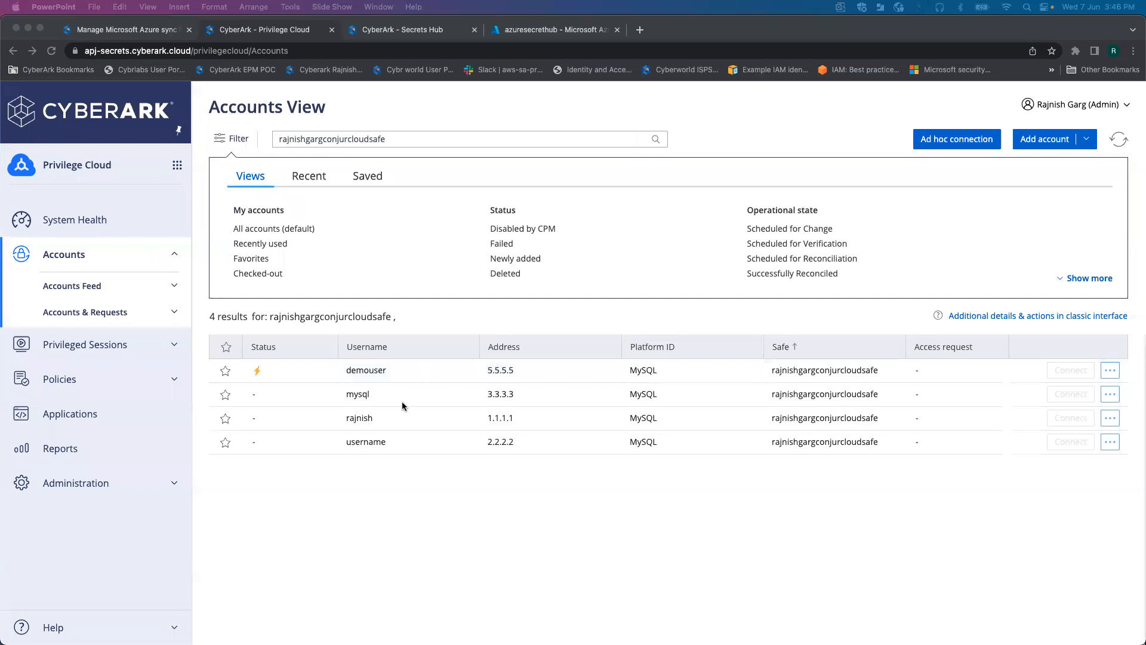
{"action": "mouse_move", "coordinate": [328, 483]}
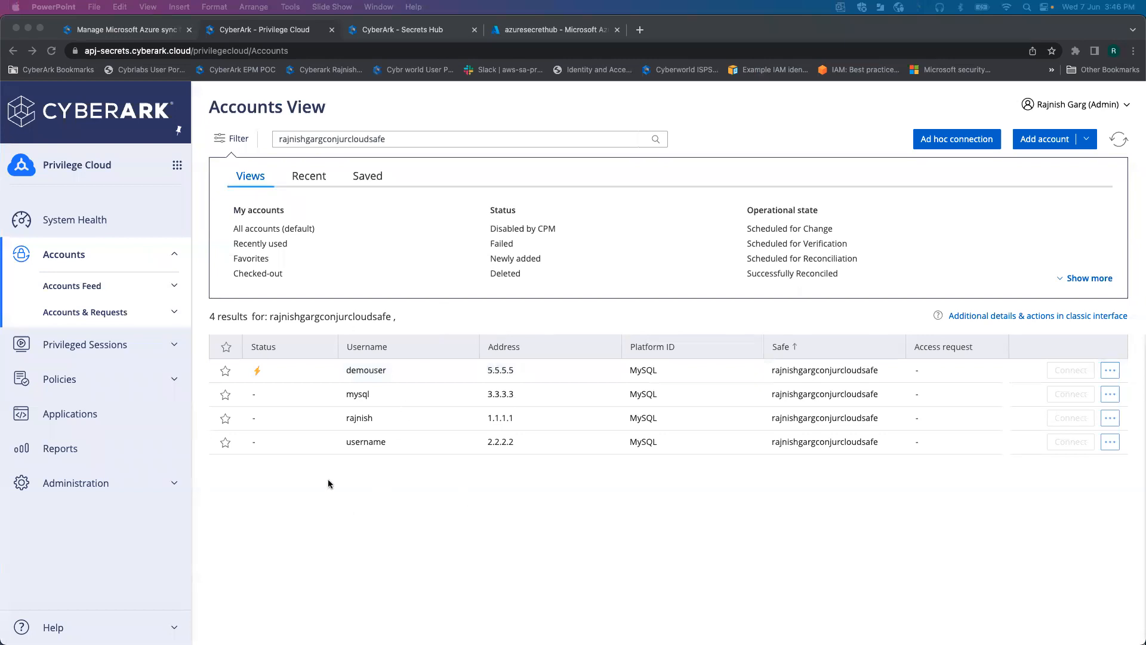
{"action": "mouse_move", "coordinate": [351, 319]}
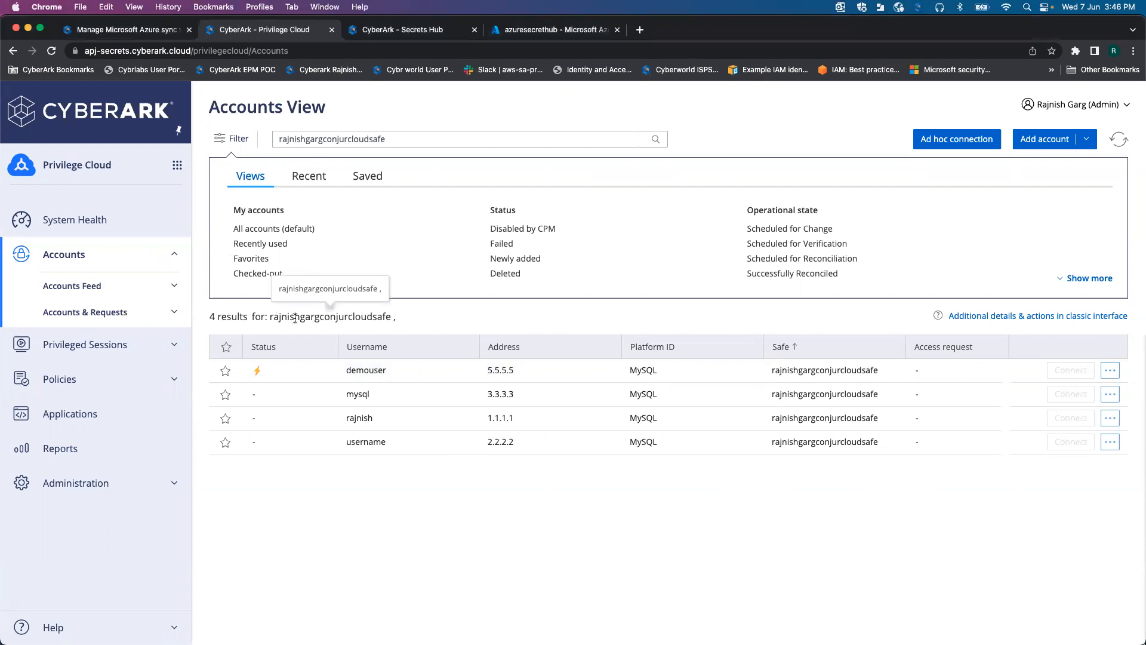
{"action": "mouse_move", "coordinate": [504, 468]}
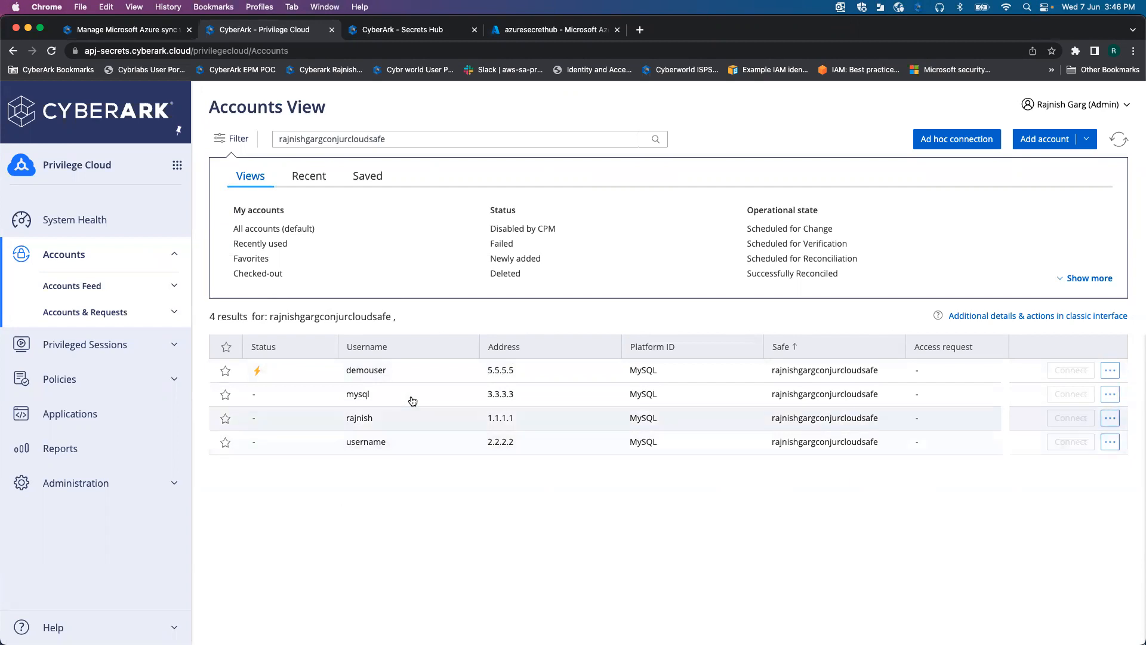
{"action": "mouse_move", "coordinate": [427, 442]}
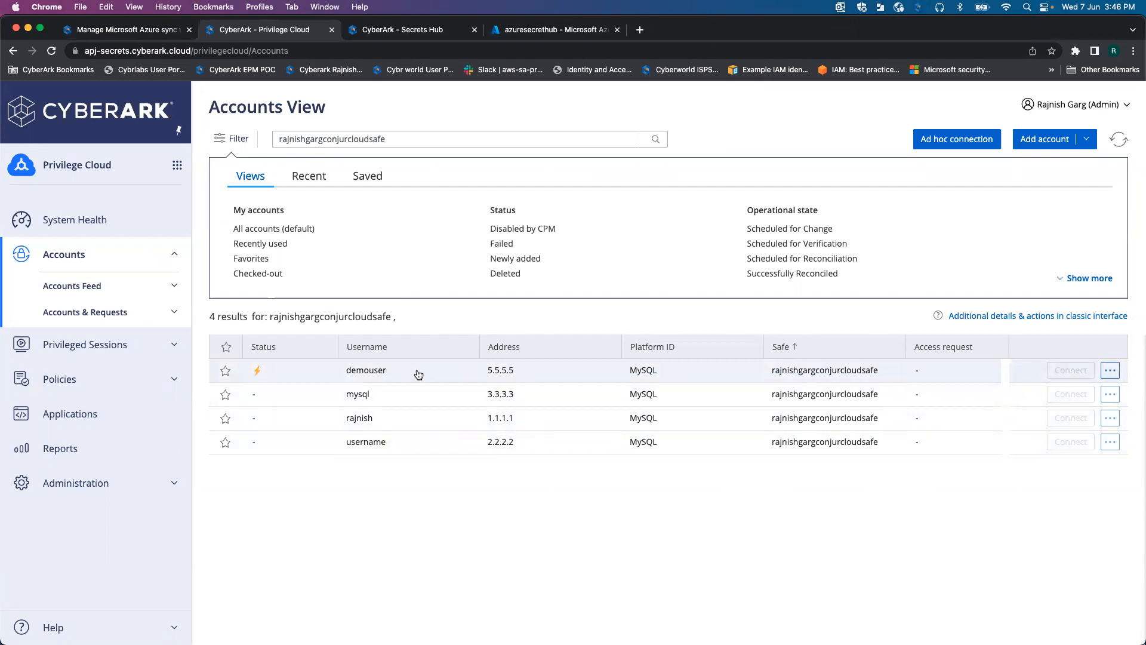
{"action": "left_click", "coordinate": [365, 370]}
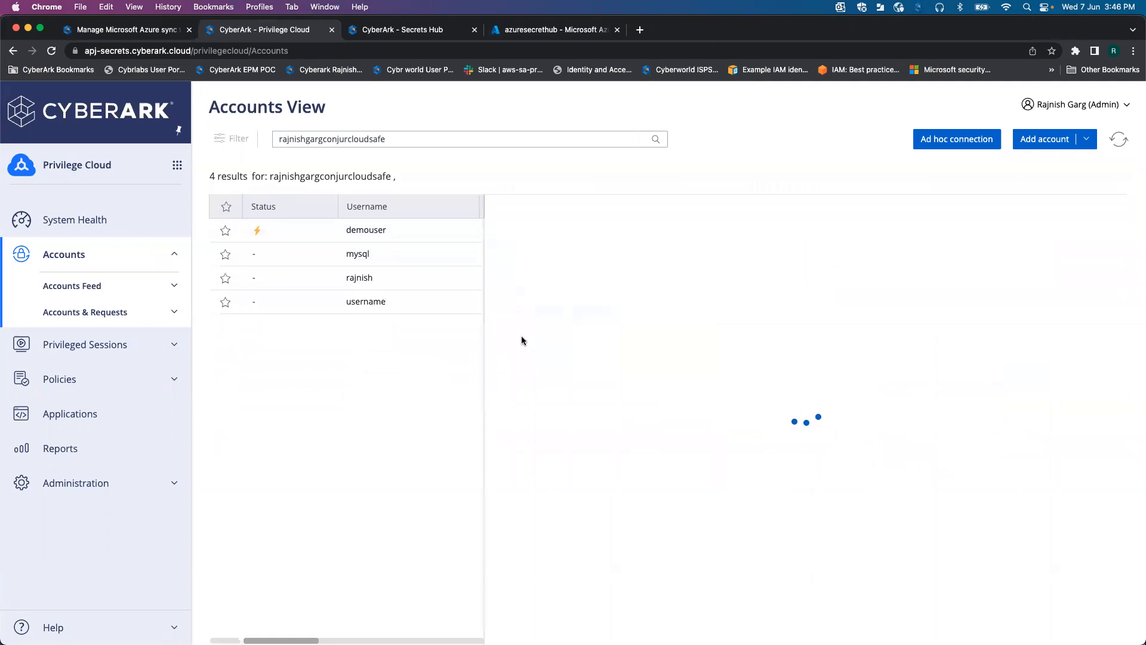
{"action": "left_click", "coordinate": [365, 229]}
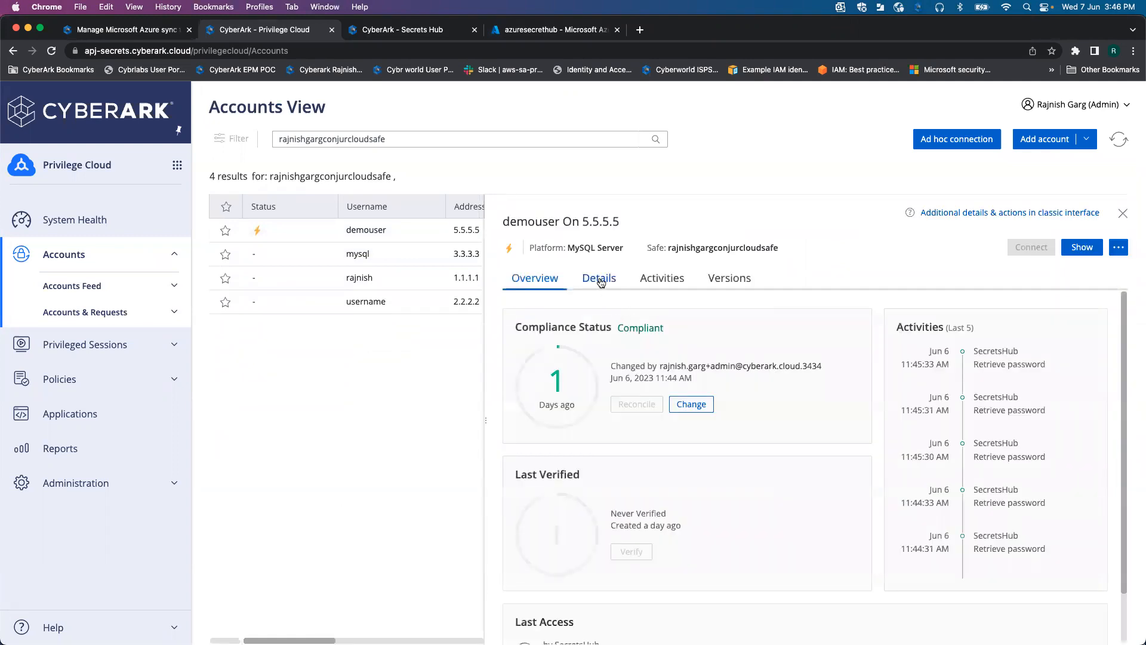
{"action": "left_click", "coordinate": [598, 278]}
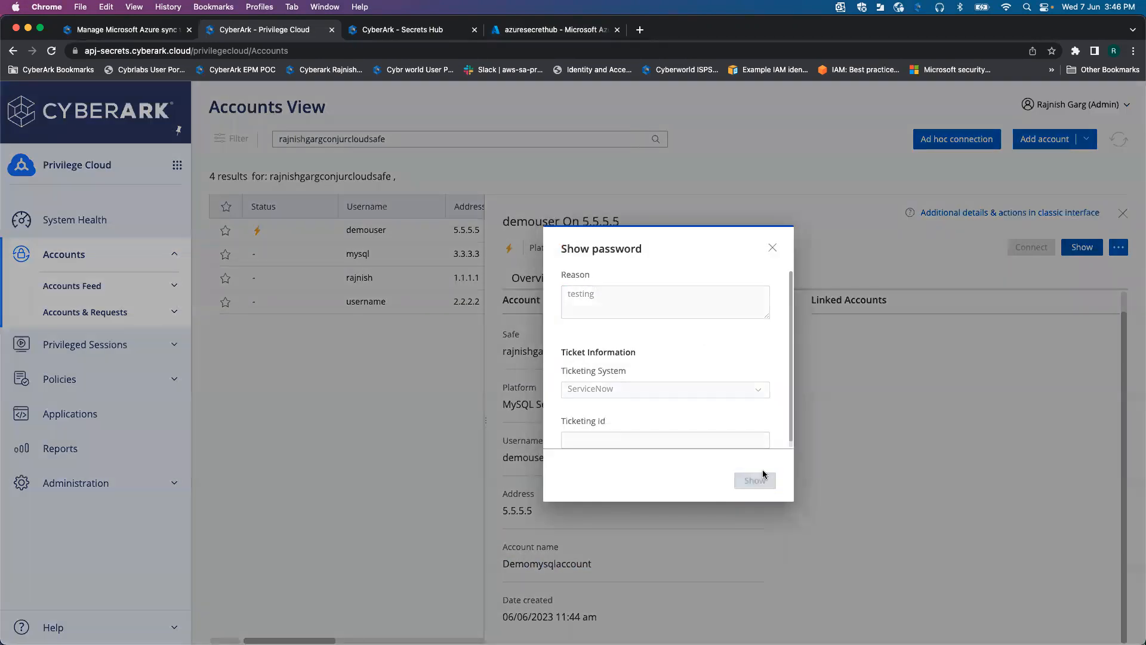
{"action": "left_click", "coordinate": [754, 480]}
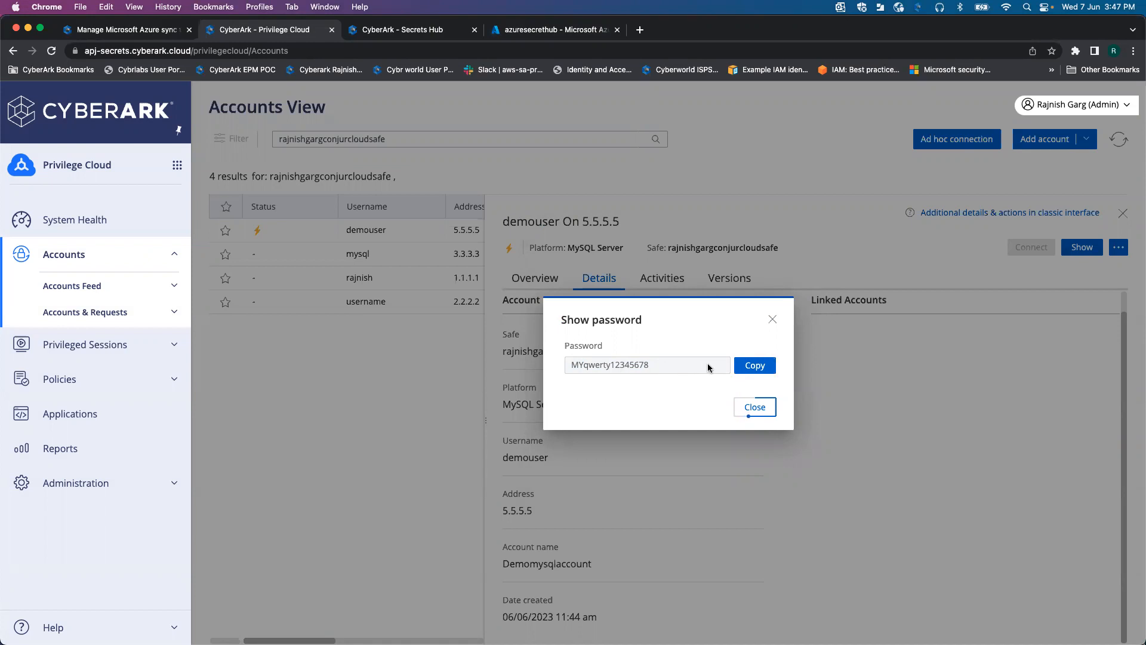
{"action": "left_click", "coordinate": [753, 406]}
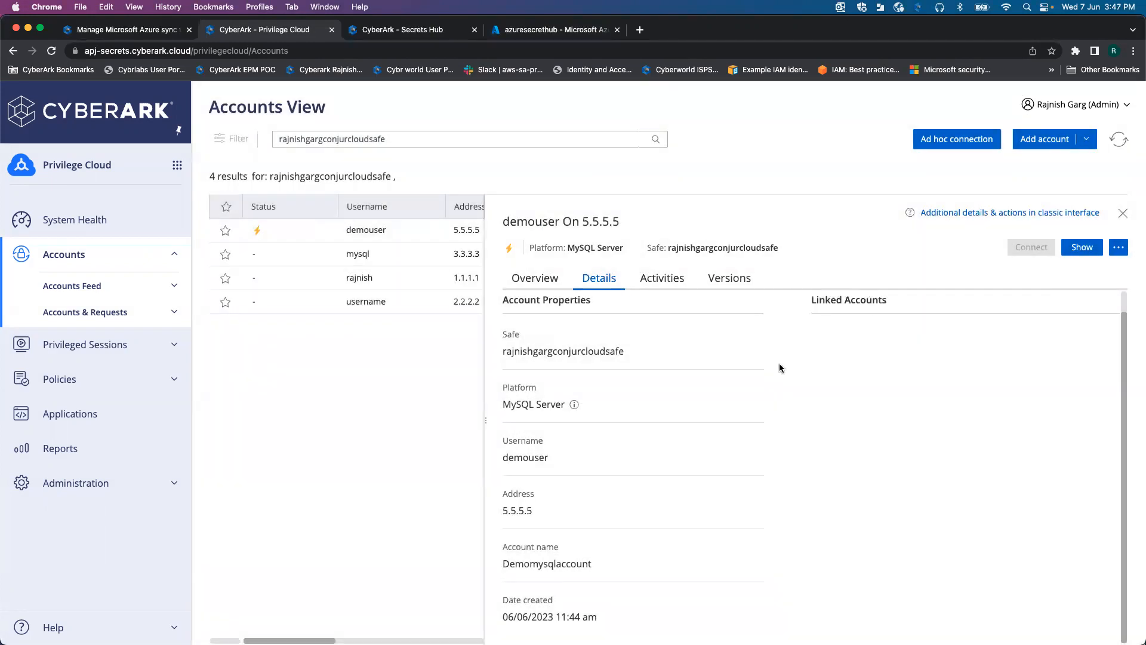
{"action": "mouse_move", "coordinate": [486, 184]}
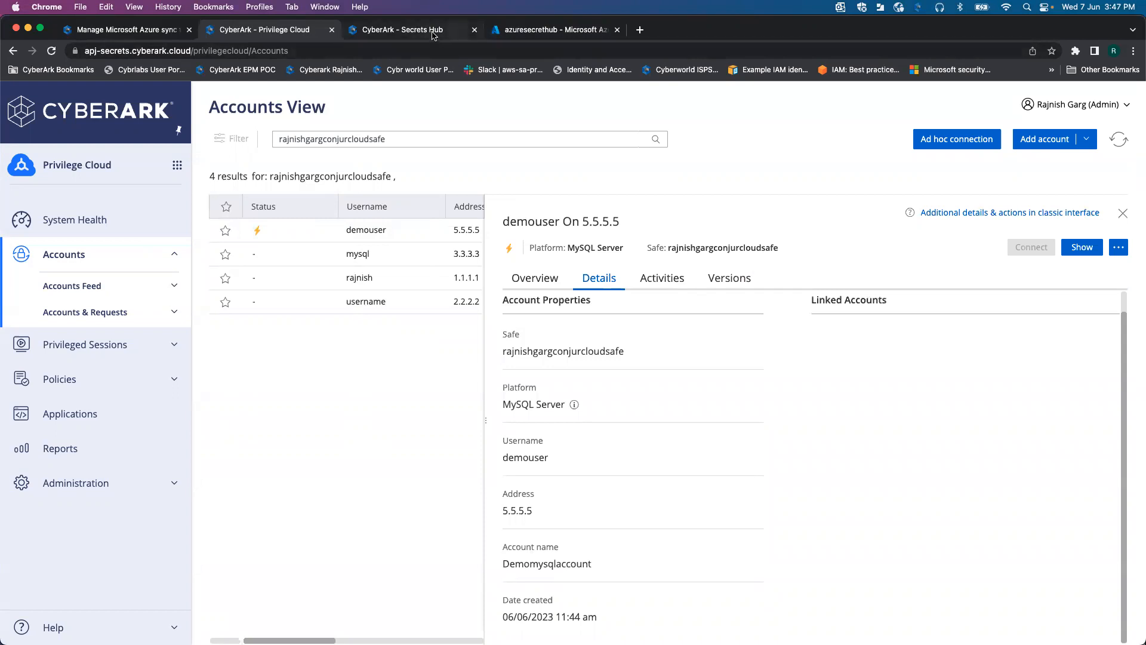
- Review the azuresecrethub Azure sync target in Secrets Hub and leave the editor without saving
{"action": "left_click", "coordinate": [405, 30]}
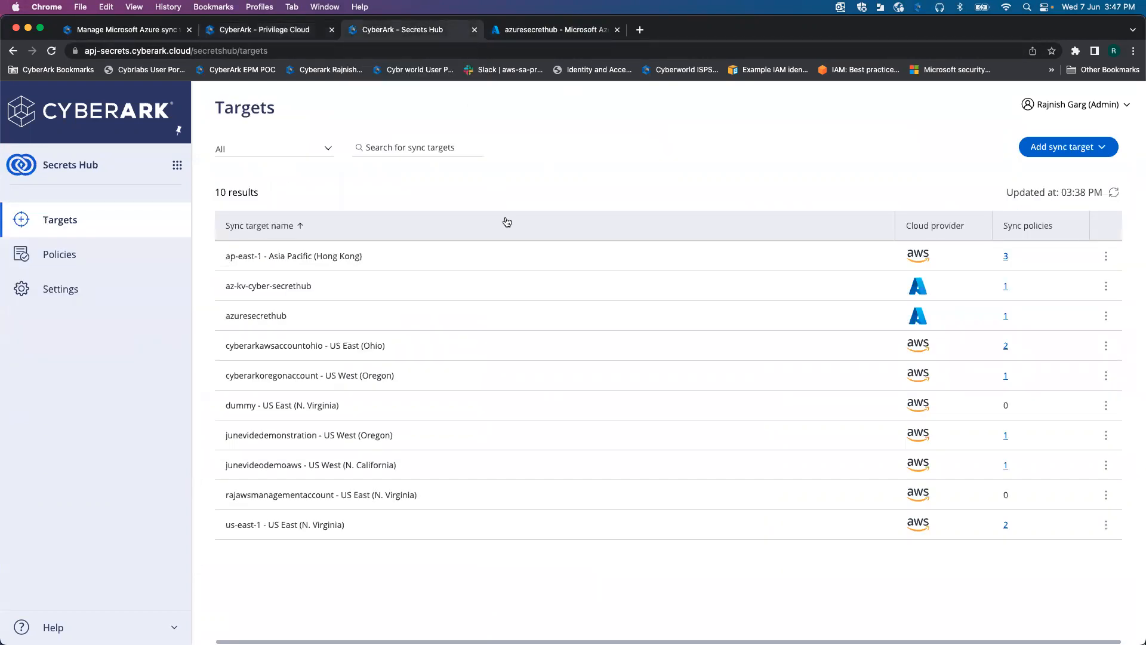
{"action": "mouse_move", "coordinate": [497, 289]}
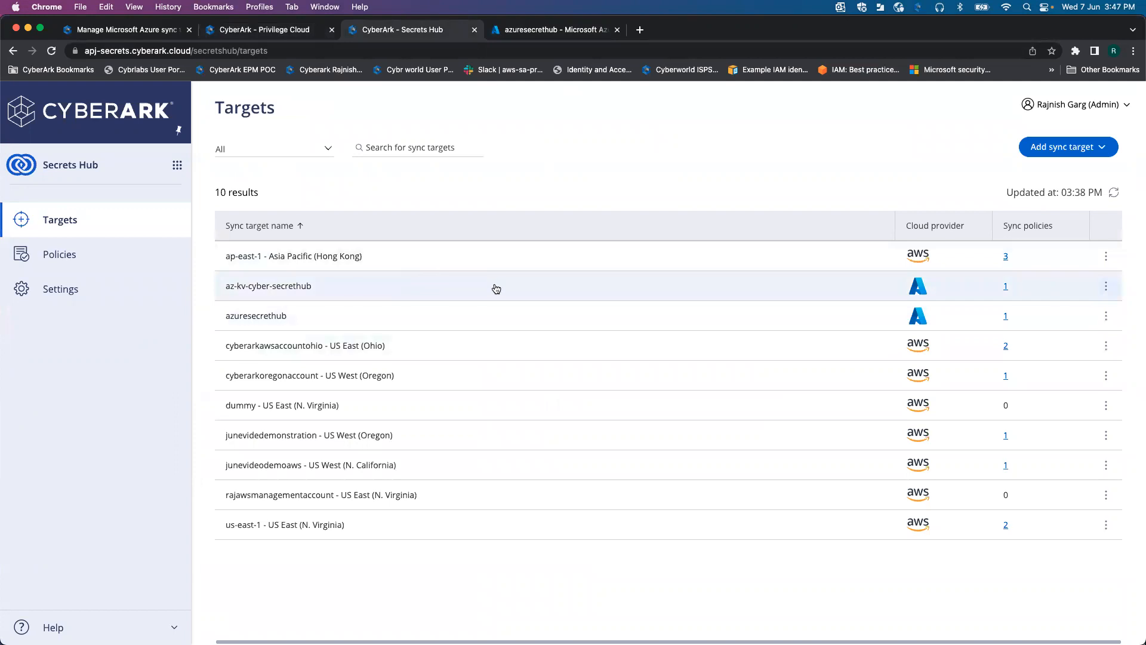
{"action": "mouse_move", "coordinate": [490, 328]}
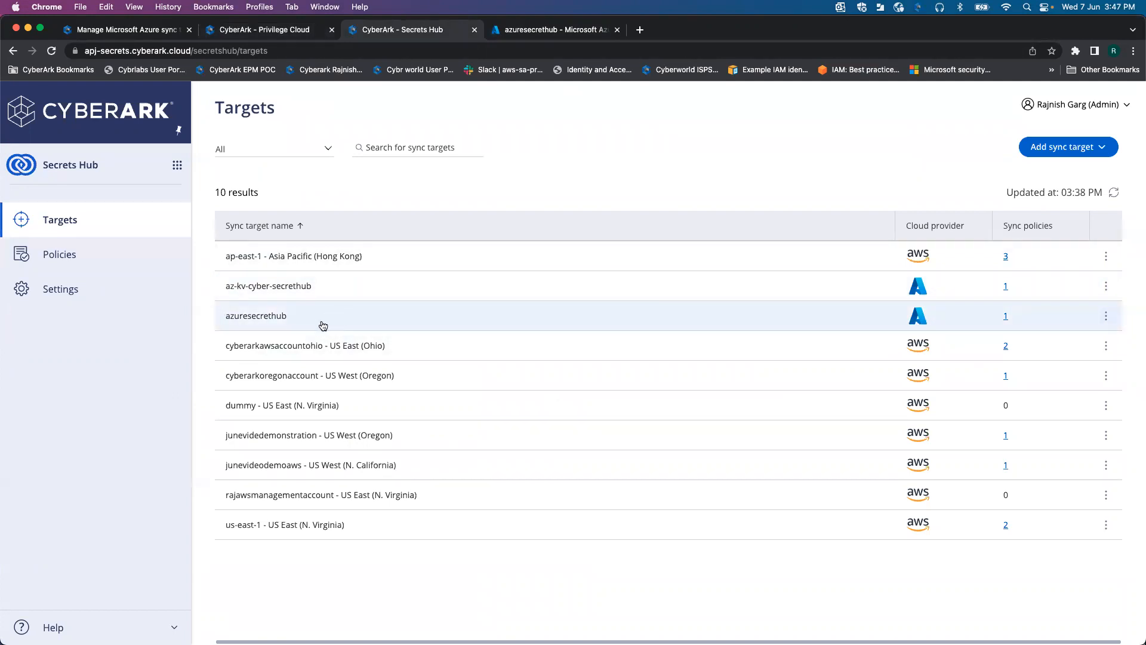
{"action": "mouse_move", "coordinate": [128, 262]}
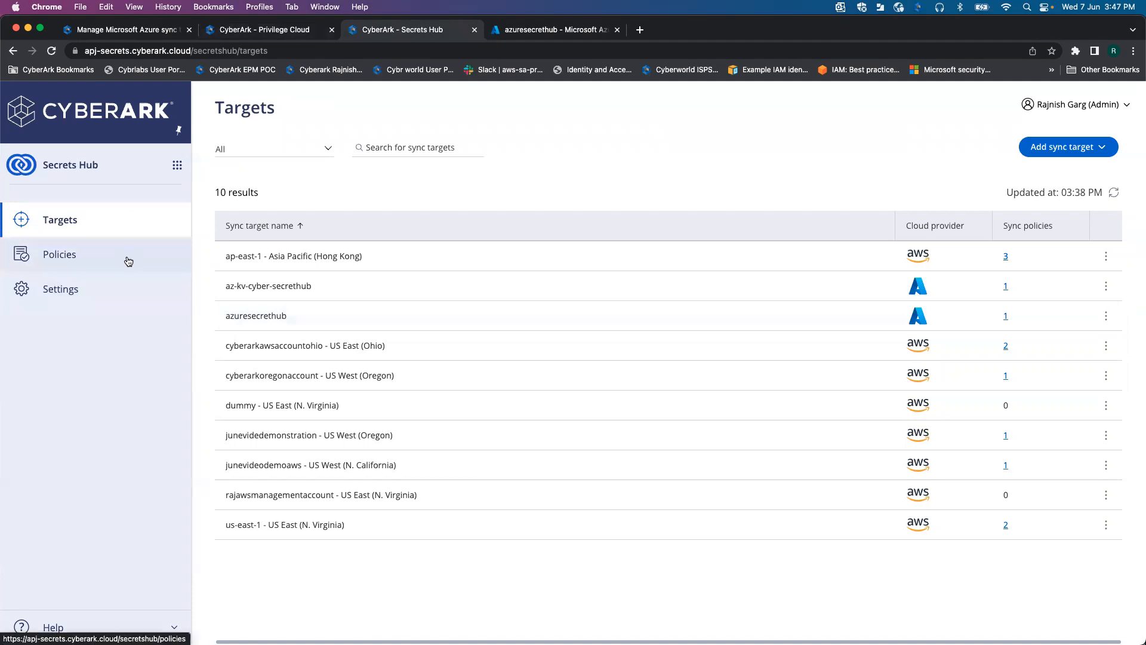
{"action": "mouse_move", "coordinate": [789, 333]}
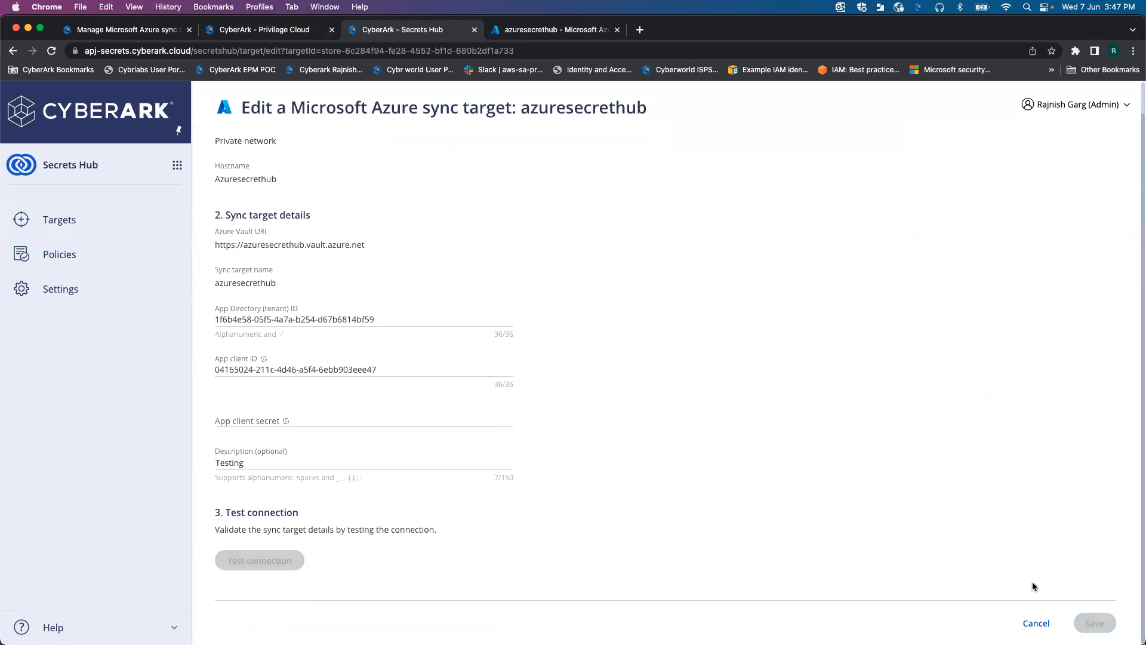
{"action": "left_click", "coordinate": [1035, 623]}
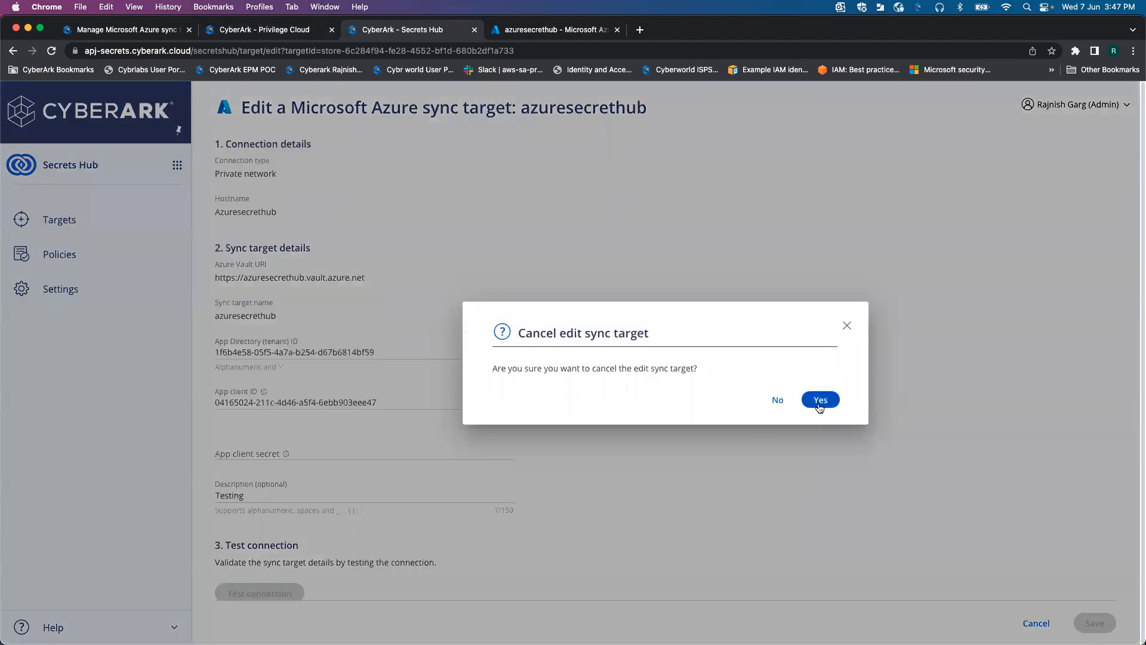
{"action": "left_click", "coordinate": [819, 400]}
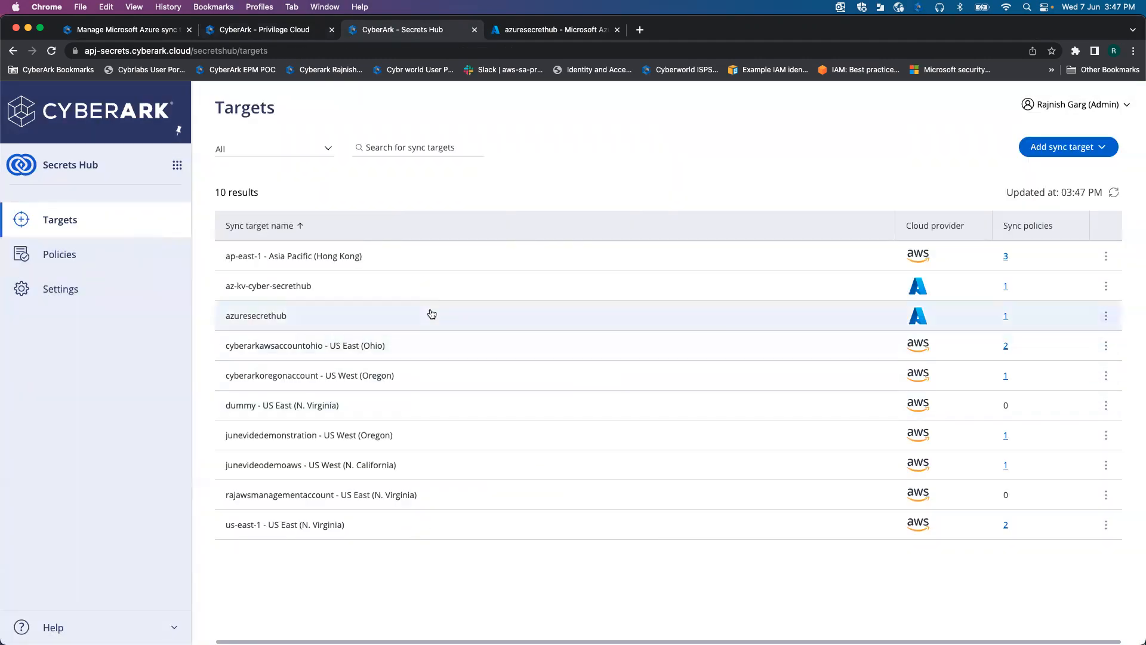
- Show the azuresecrethub target's single sync policy with its successful last sync
{"action": "left_click", "coordinate": [1005, 315]}
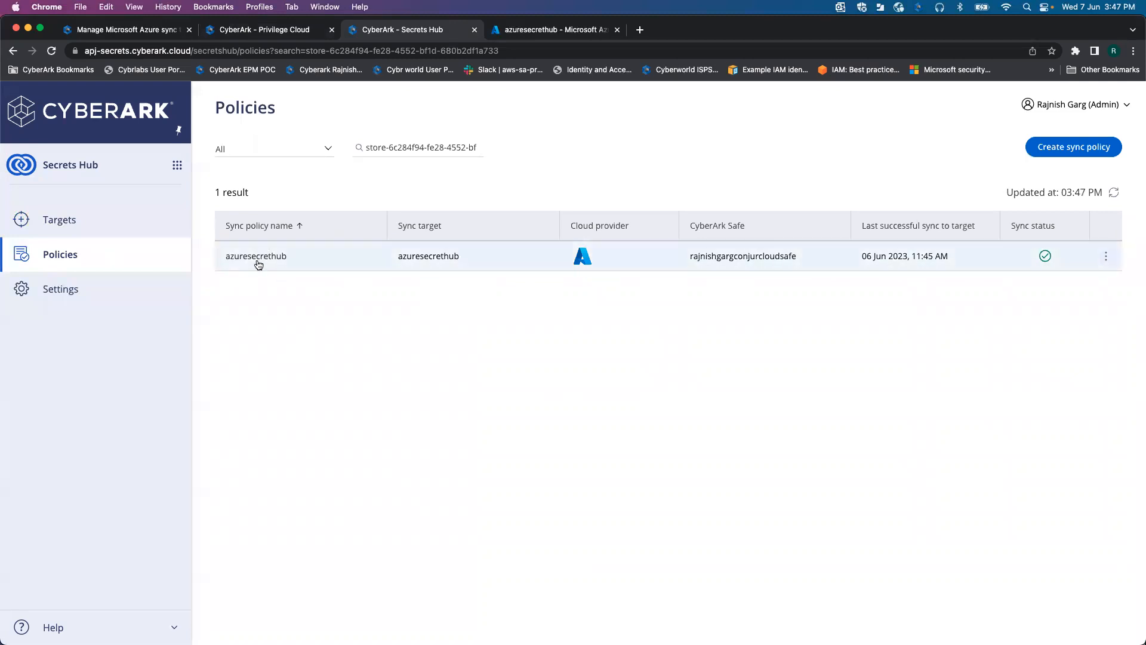
{"action": "mouse_move", "coordinate": [339, 282]}
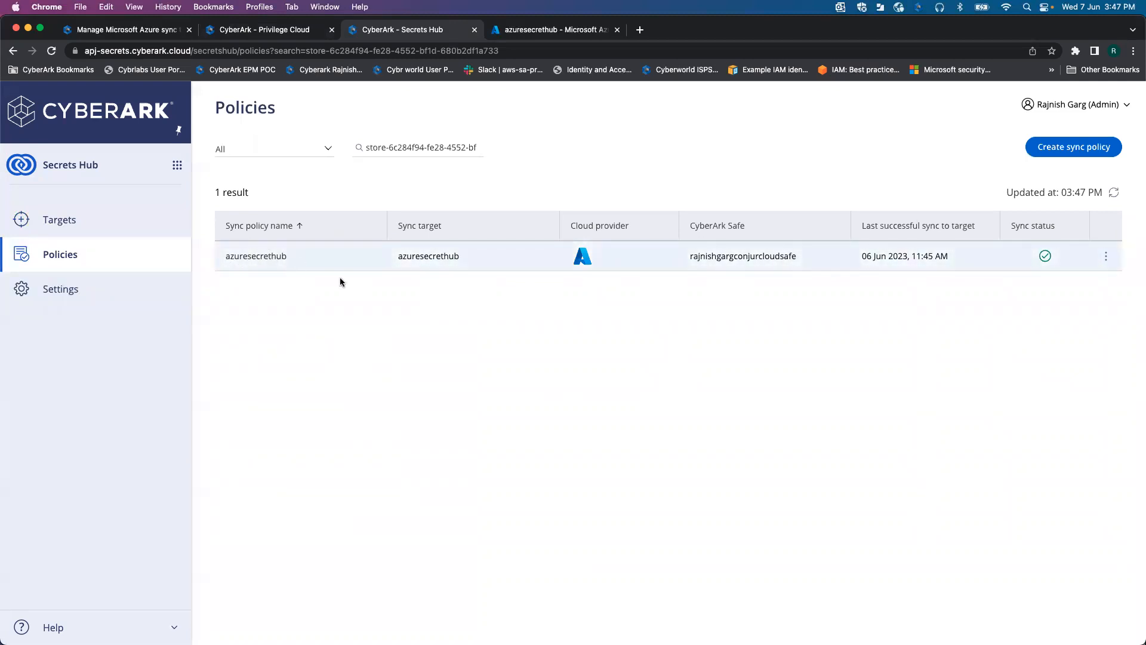
{"action": "mouse_move", "coordinate": [474, 284]}
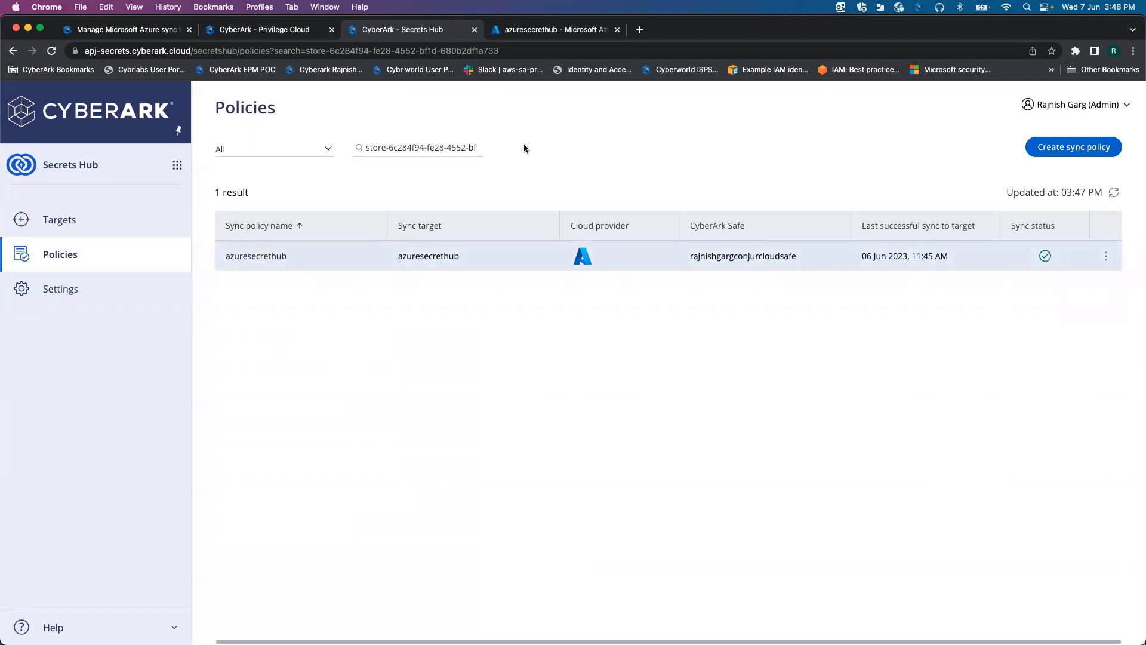
- Review the azuresecrethub key vault's network access, expanding the azuresecrethub-vnet subnet entry
{"action": "left_click", "coordinate": [554, 29]}
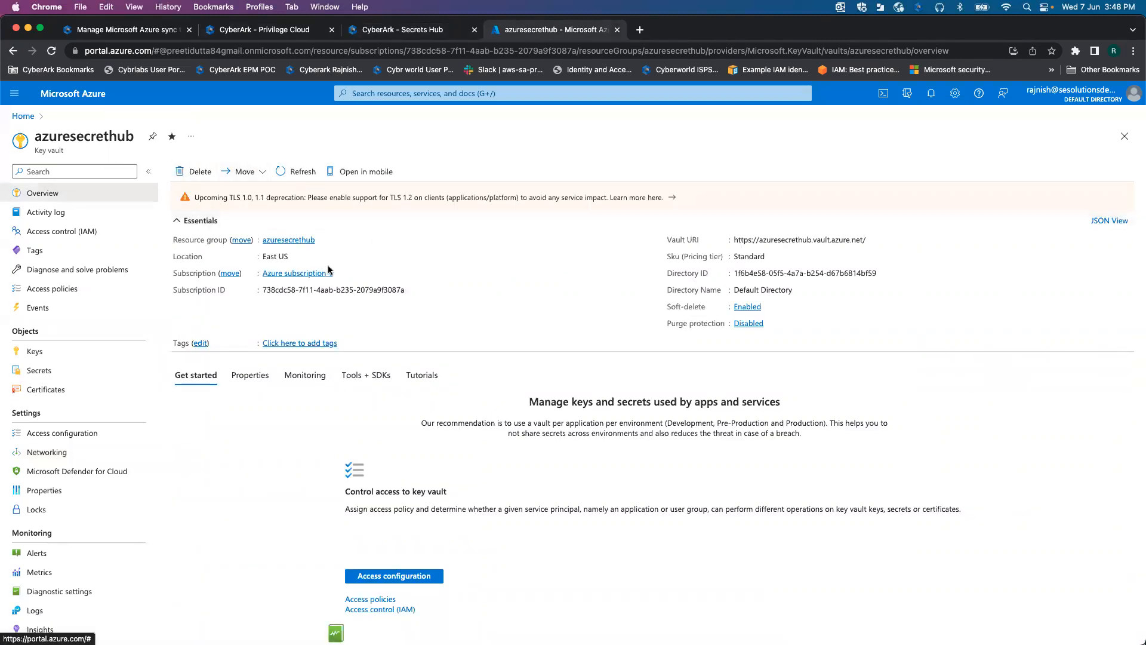
{"action": "mouse_move", "coordinate": [293, 245]}
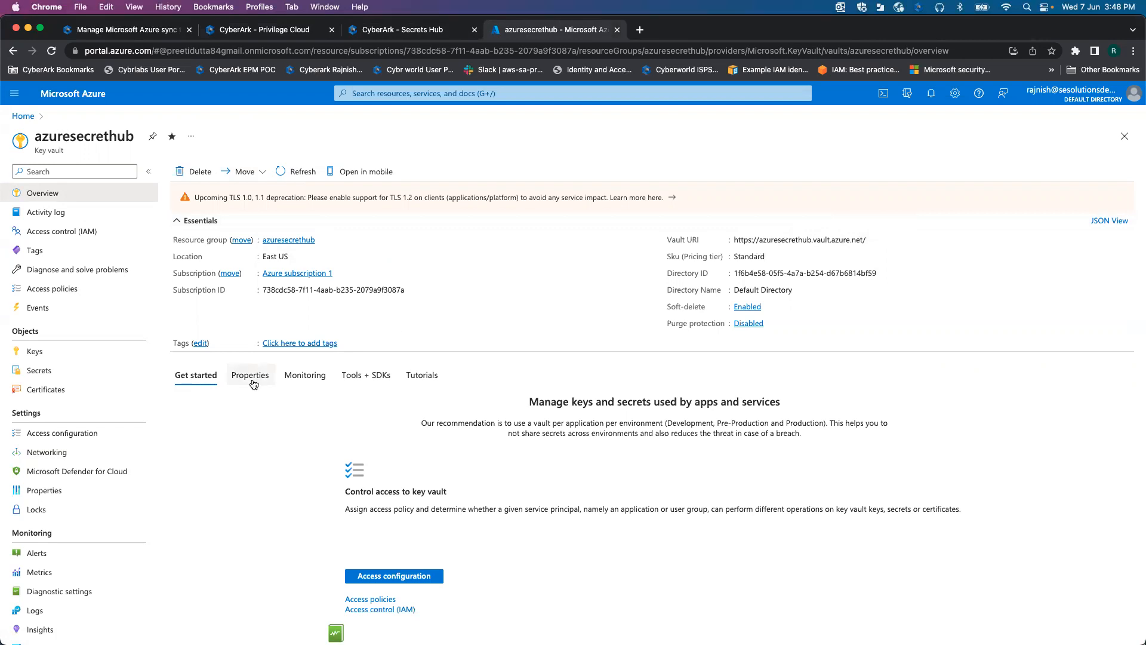
{"action": "left_click", "coordinate": [47, 451]}
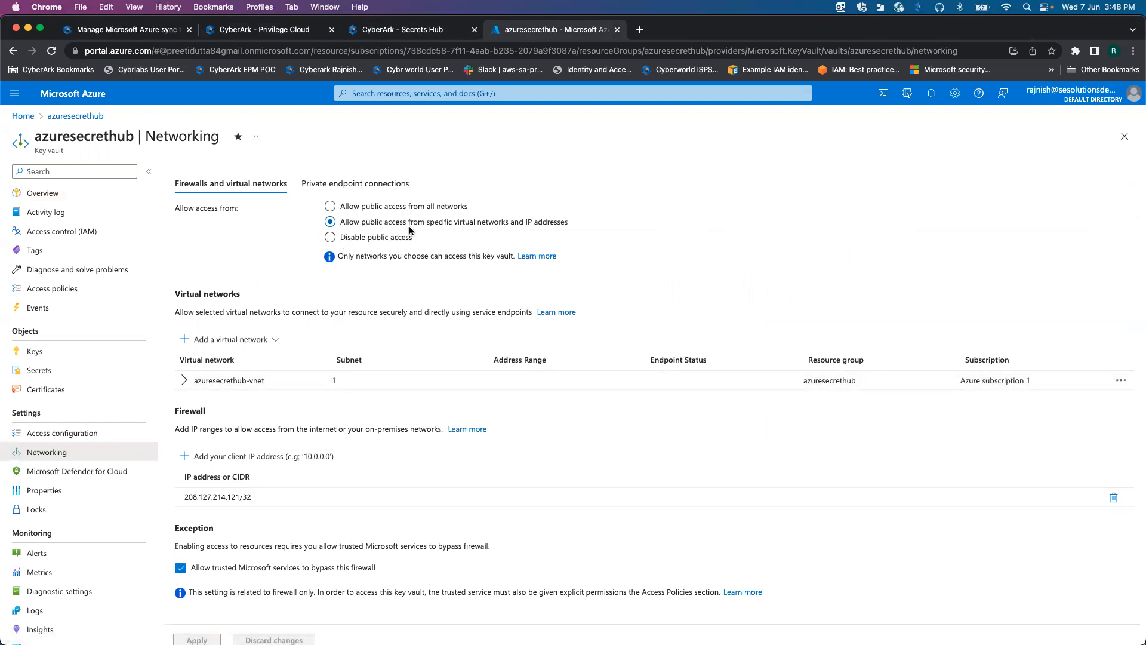
{"action": "mouse_move", "coordinate": [531, 227]}
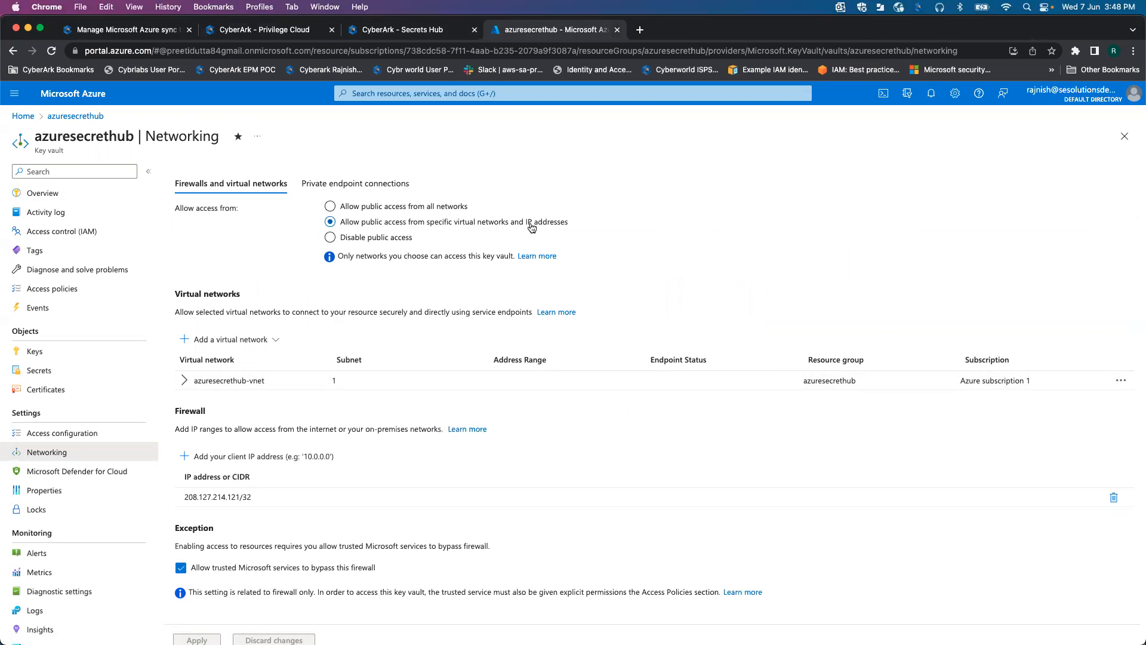
{"action": "mouse_move", "coordinate": [229, 339]}
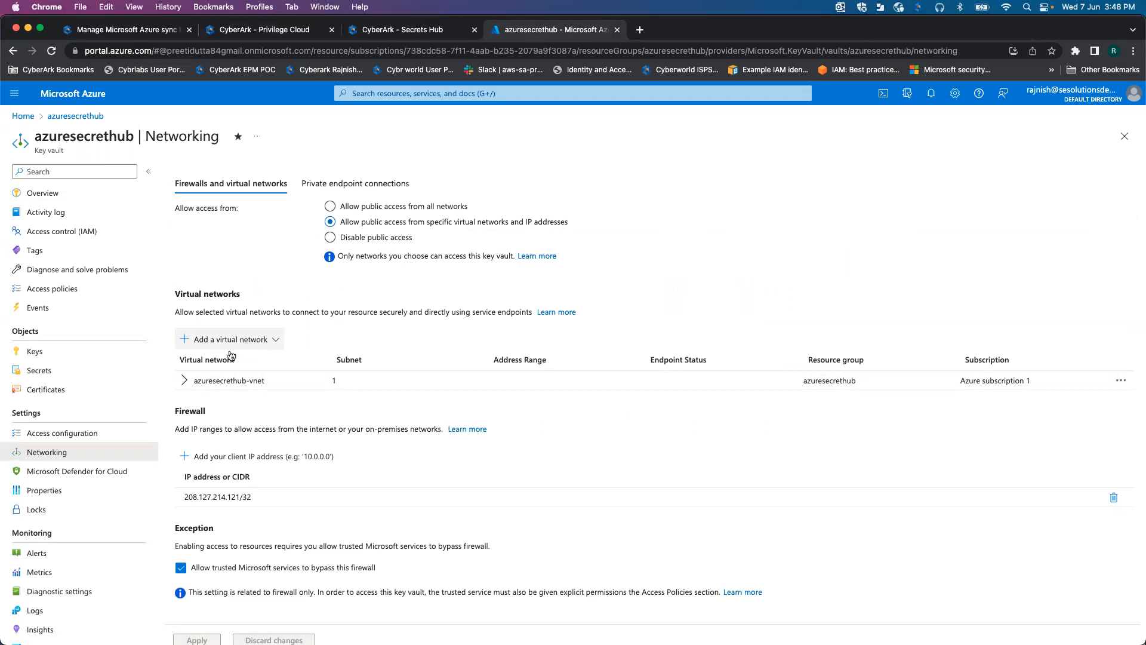
{"action": "left_click", "coordinate": [184, 380]}
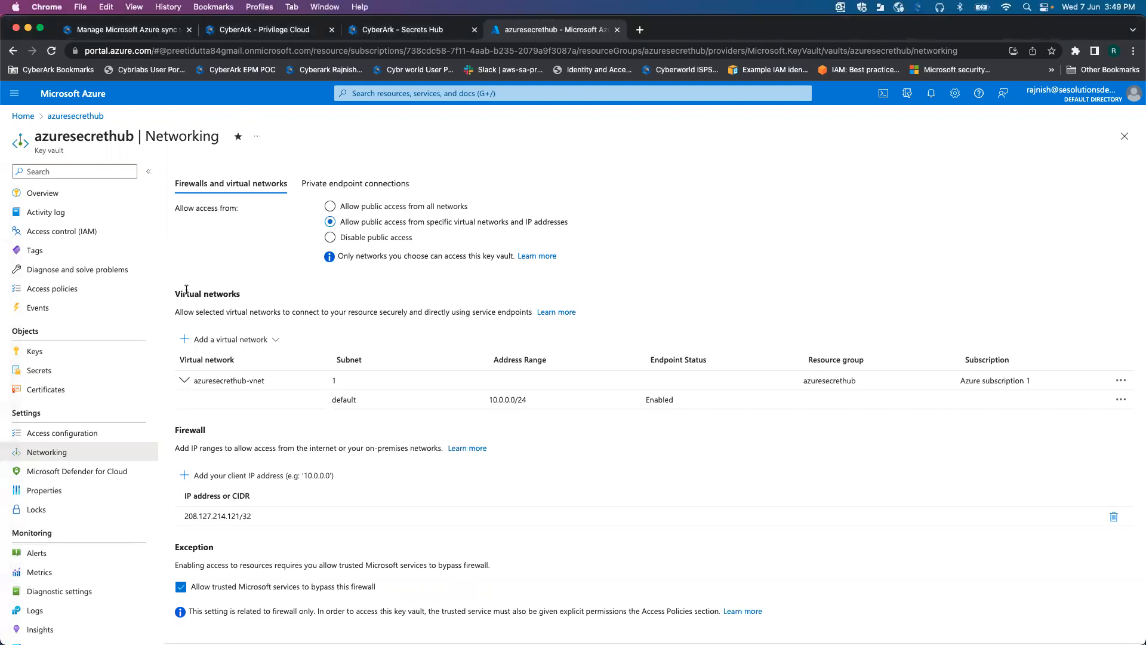
{"action": "left_click", "coordinate": [38, 370]}
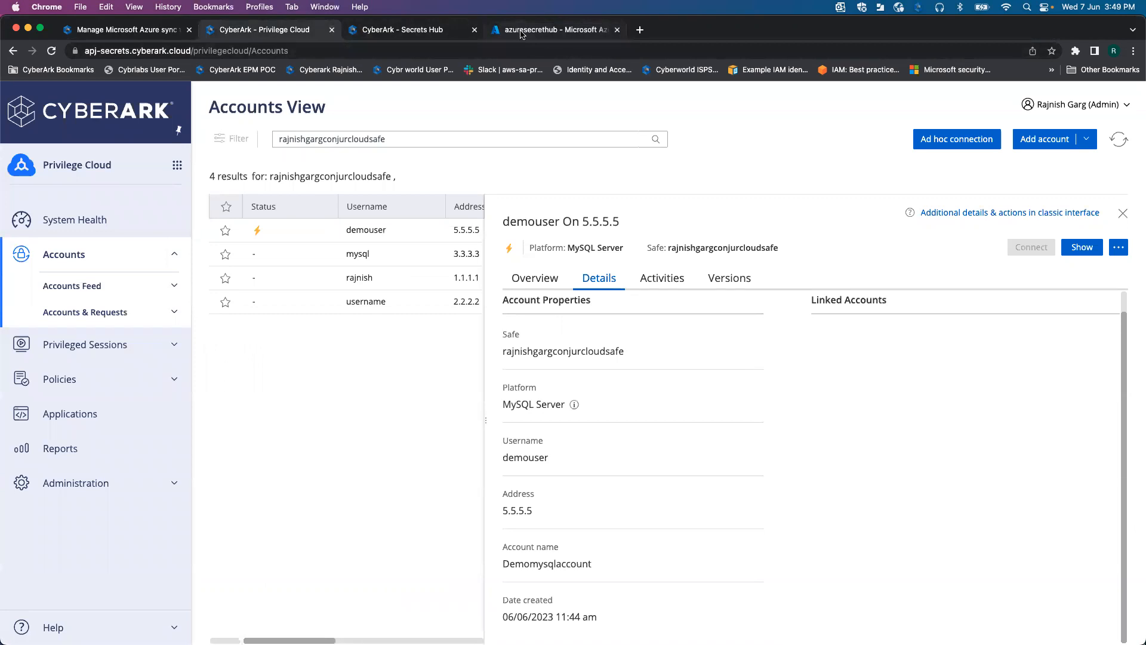
- Reveal the Demomysqlaccount secret's current version value showing the demouser credentials JSON
{"action": "left_click", "coordinate": [553, 29]}
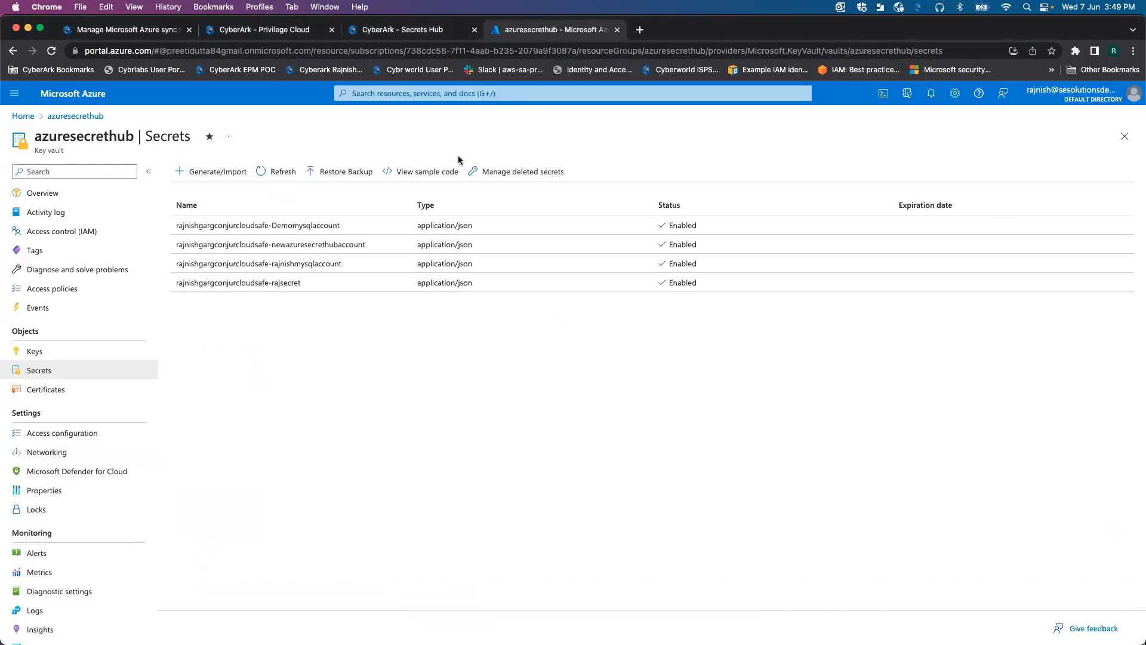
{"action": "mouse_move", "coordinate": [362, 282]}
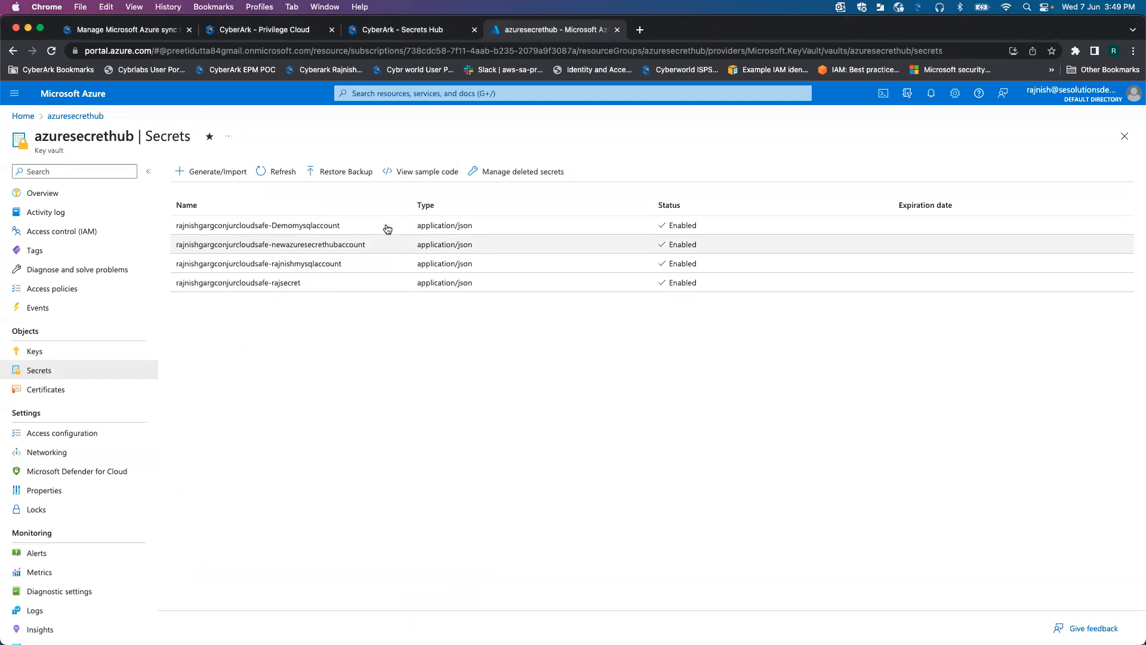
{"action": "left_click", "coordinate": [257, 225]}
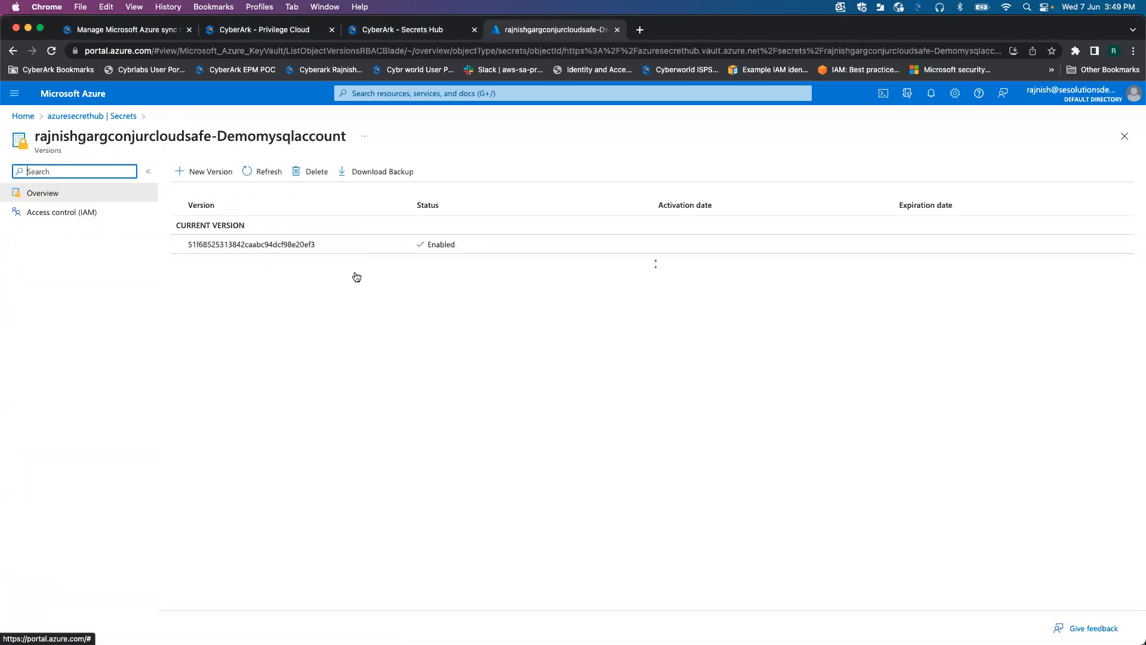
{"action": "left_click", "coordinate": [250, 244]}
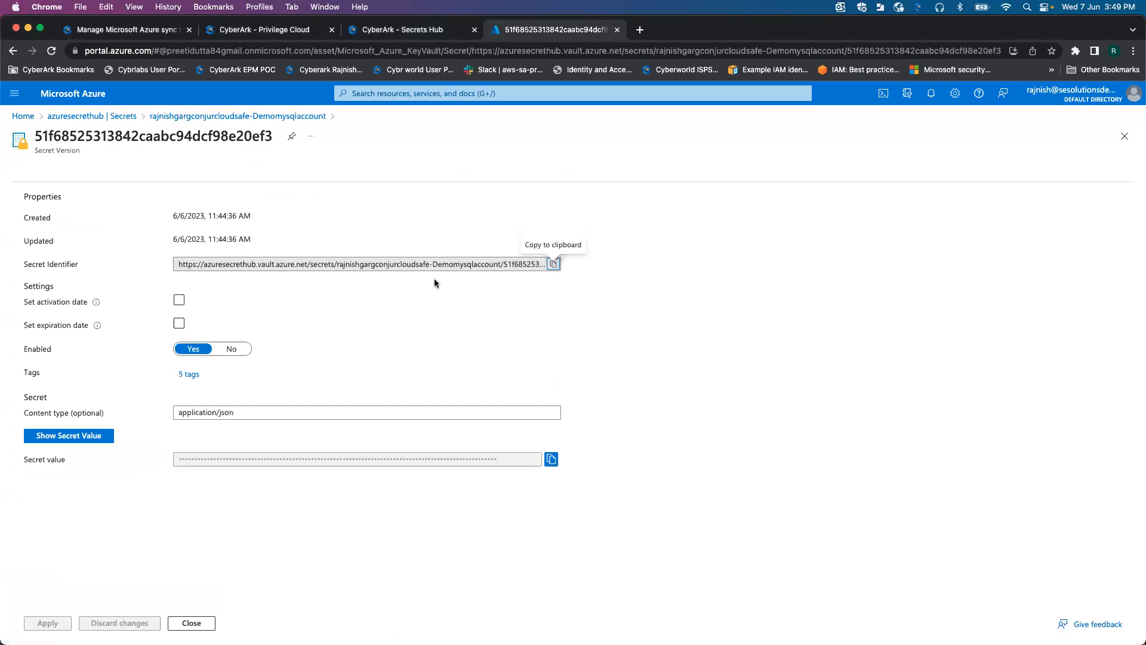
{"action": "left_click", "coordinate": [68, 434]}
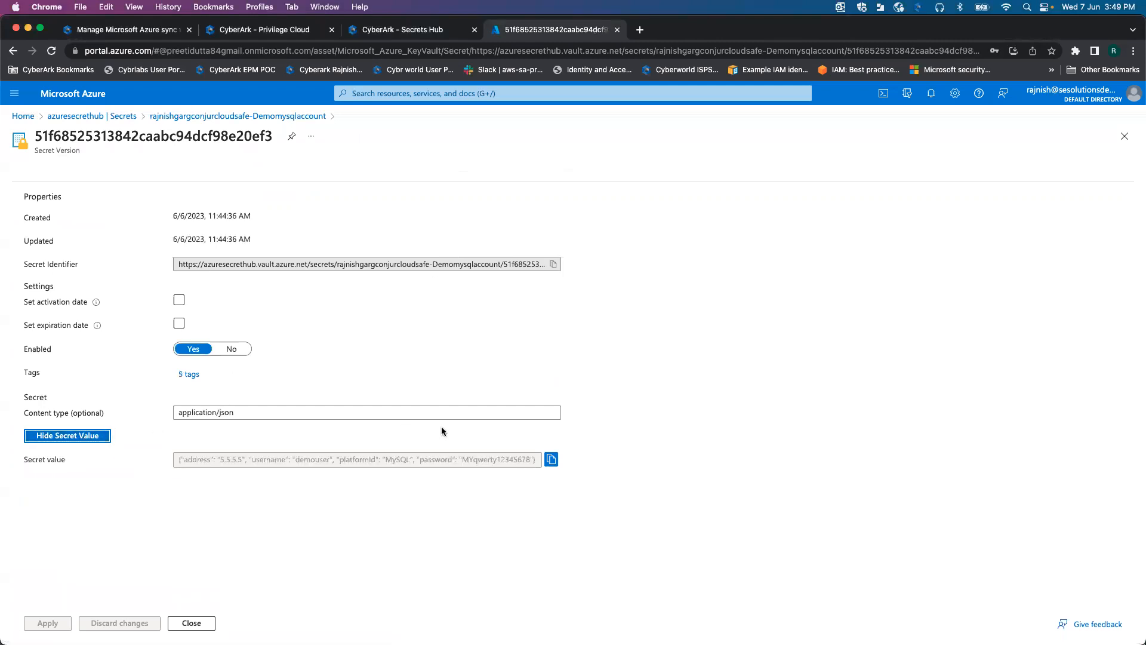
{"action": "mouse_move", "coordinate": [465, 465]}
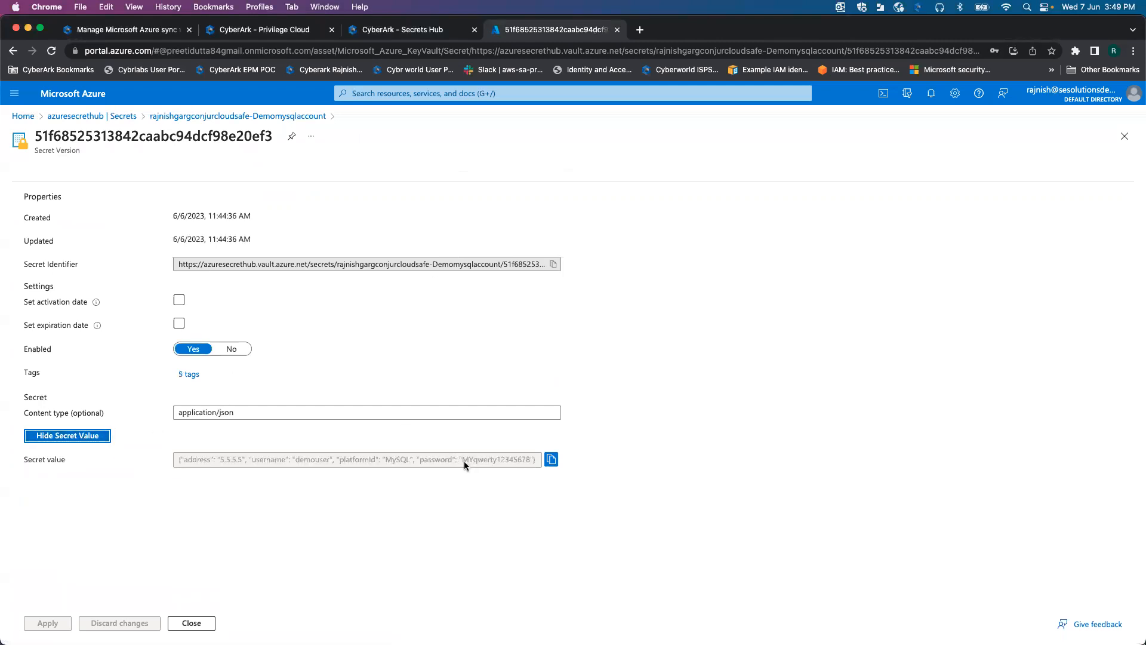
{"action": "mouse_move", "coordinate": [474, 467]}
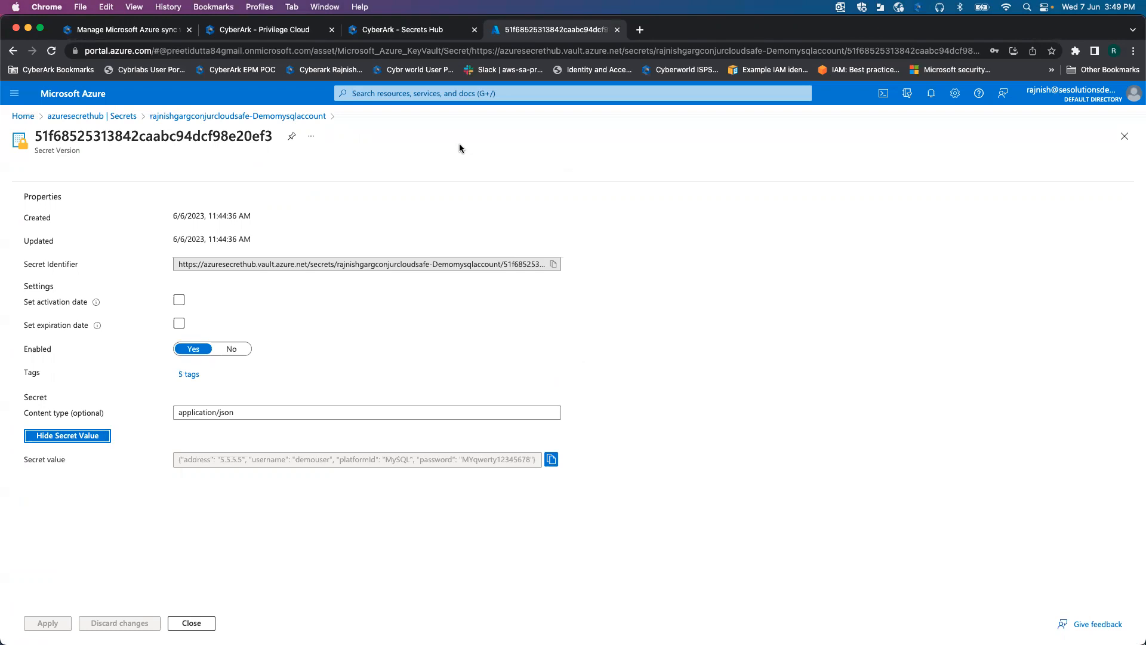
- Change the demouser account's password only in the Vault, confirmed successful
{"action": "left_click", "coordinate": [267, 29]}
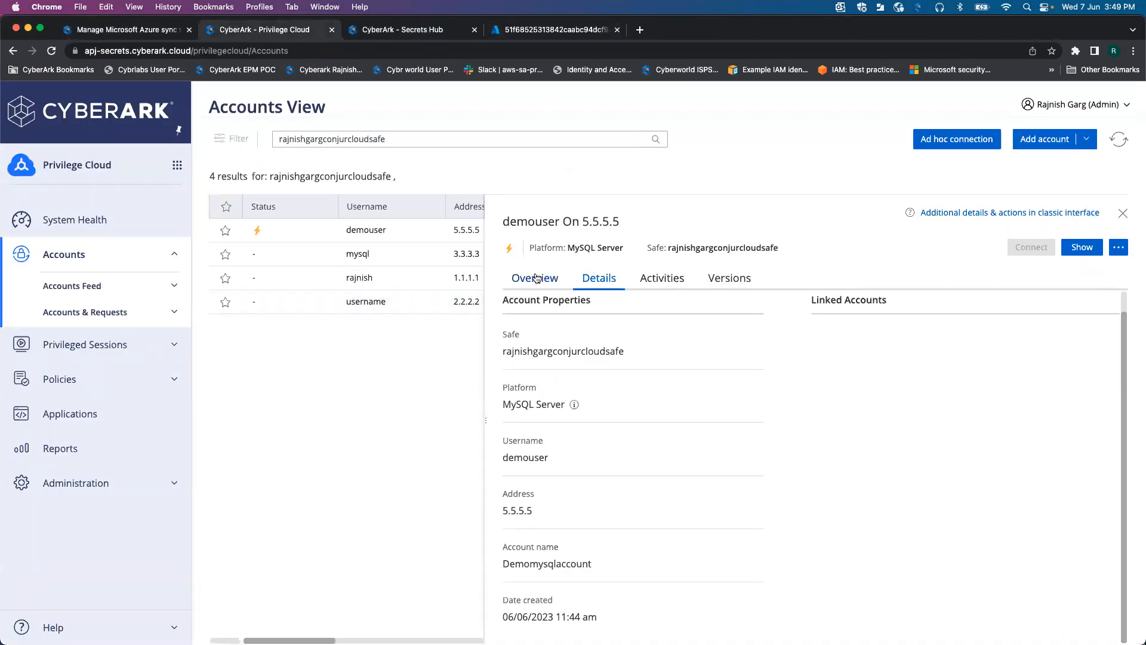
{"action": "left_click", "coordinate": [1117, 247]}
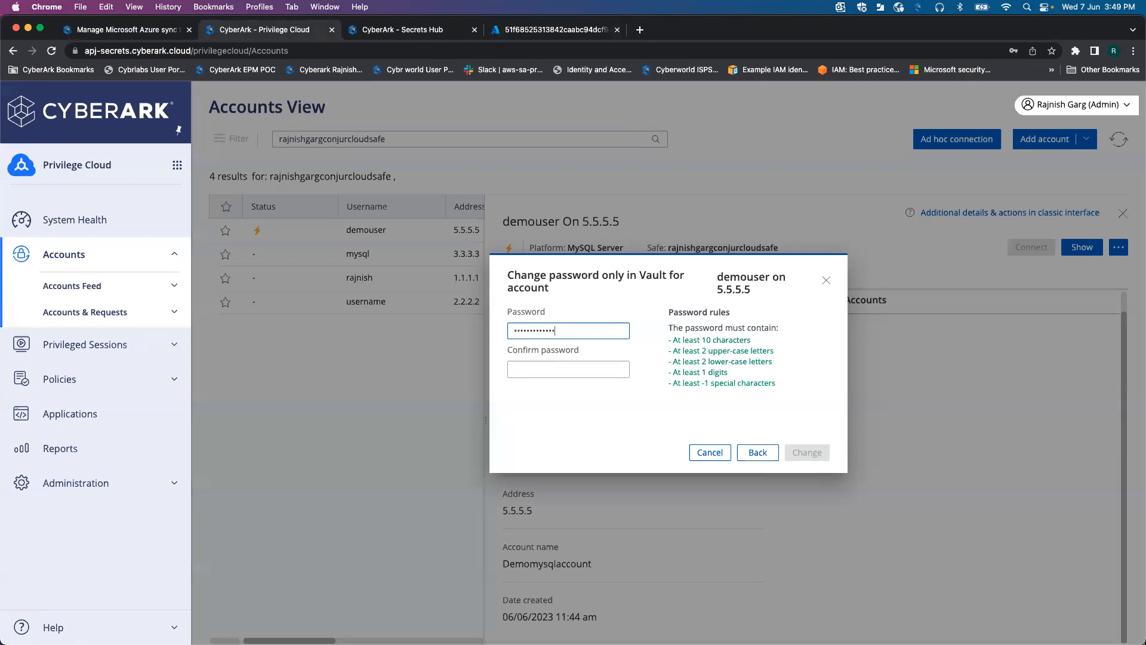
{"action": "left_click", "coordinate": [568, 369]}
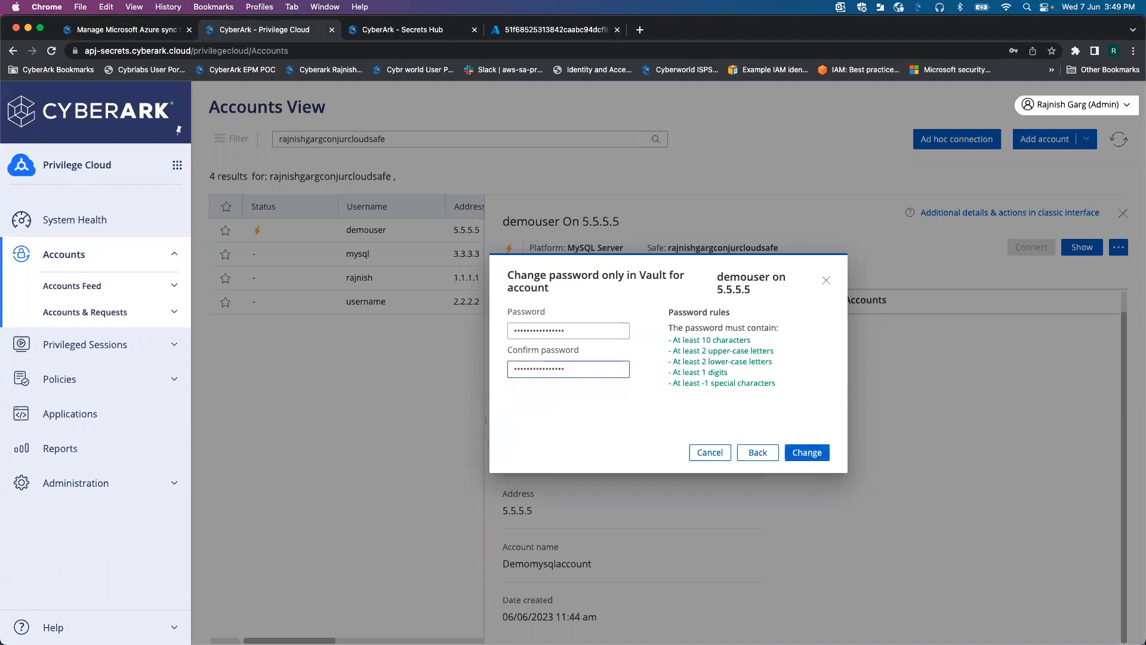
{"action": "left_click", "coordinate": [806, 452]}
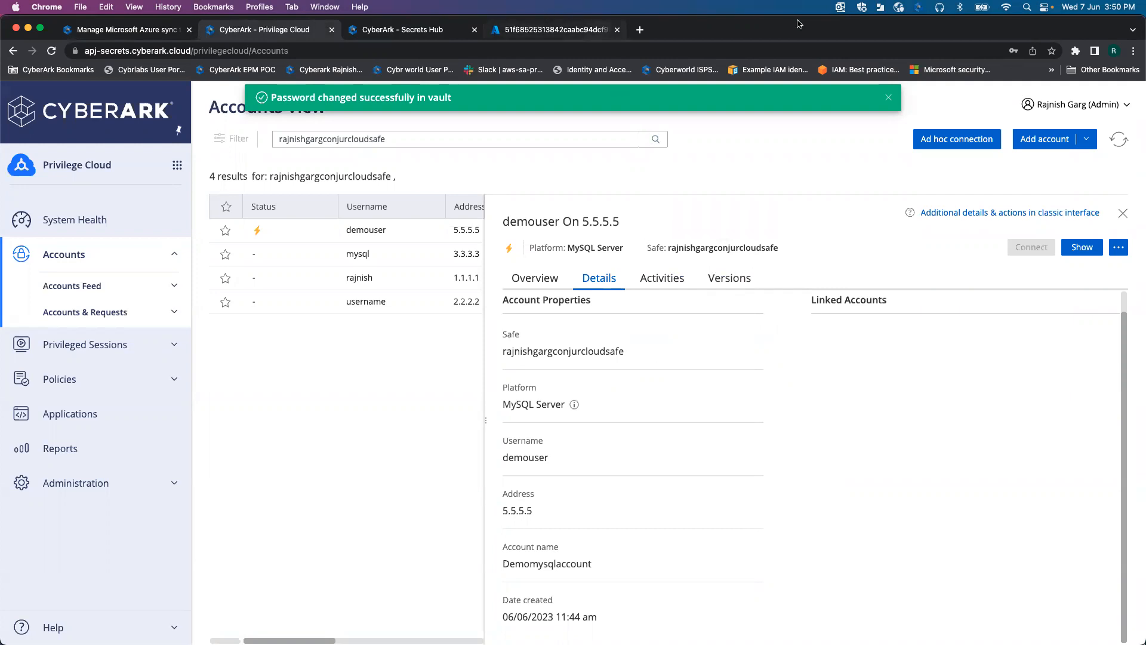
{"action": "left_click", "coordinate": [553, 29]}
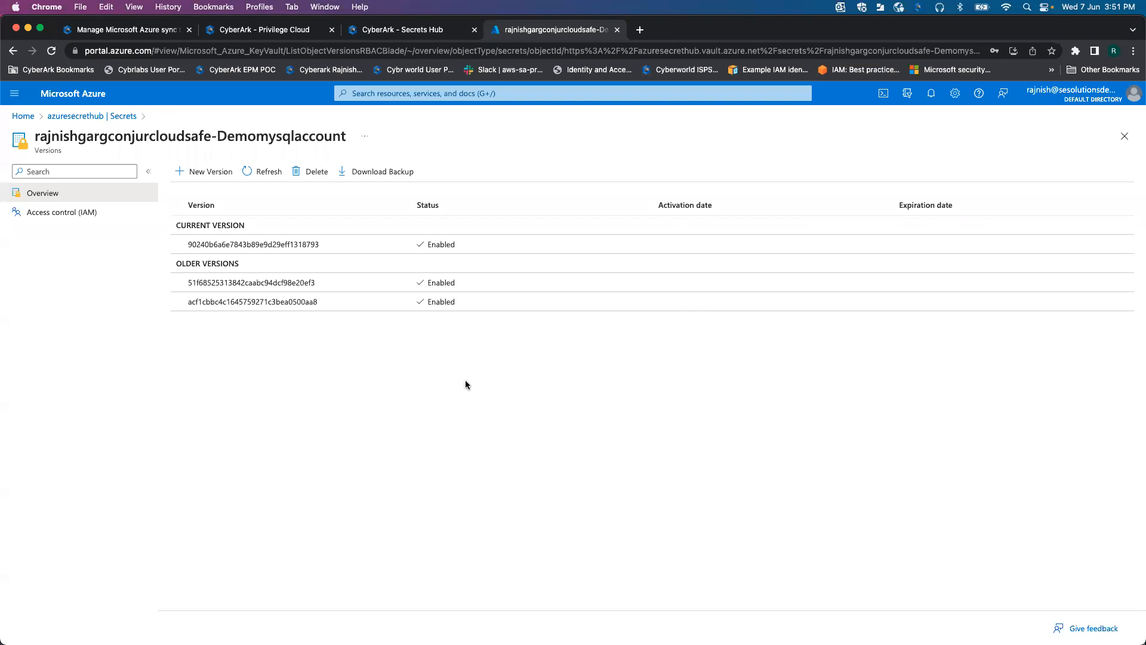
{"action": "mouse_move", "coordinate": [332, 321]}
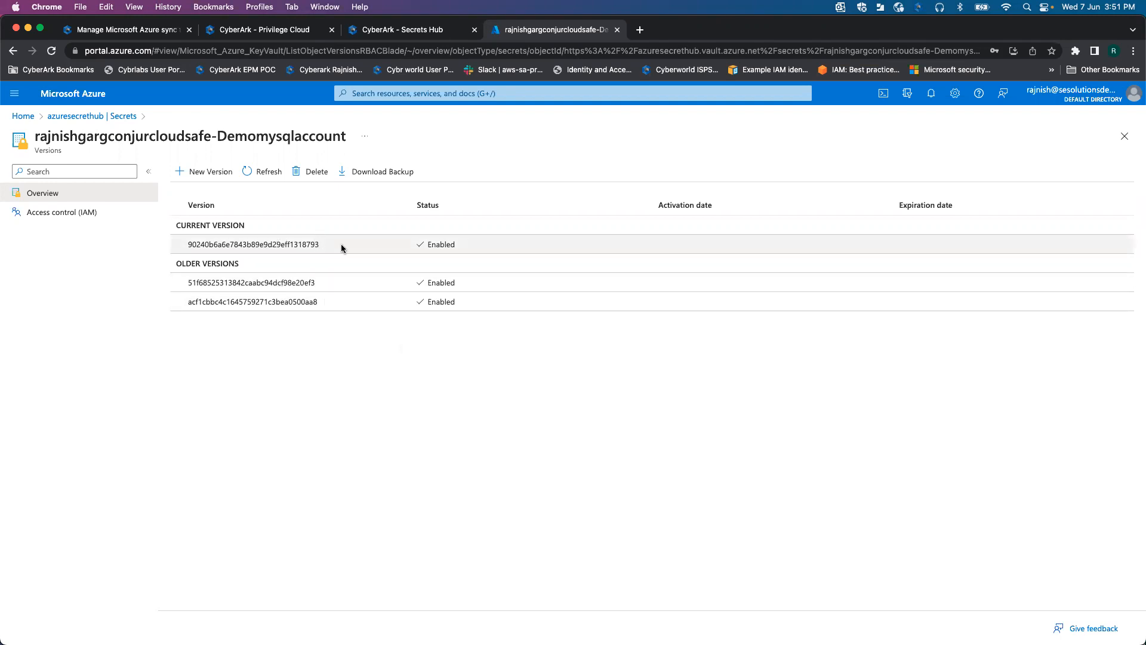
{"action": "left_click", "coordinate": [252, 243]}
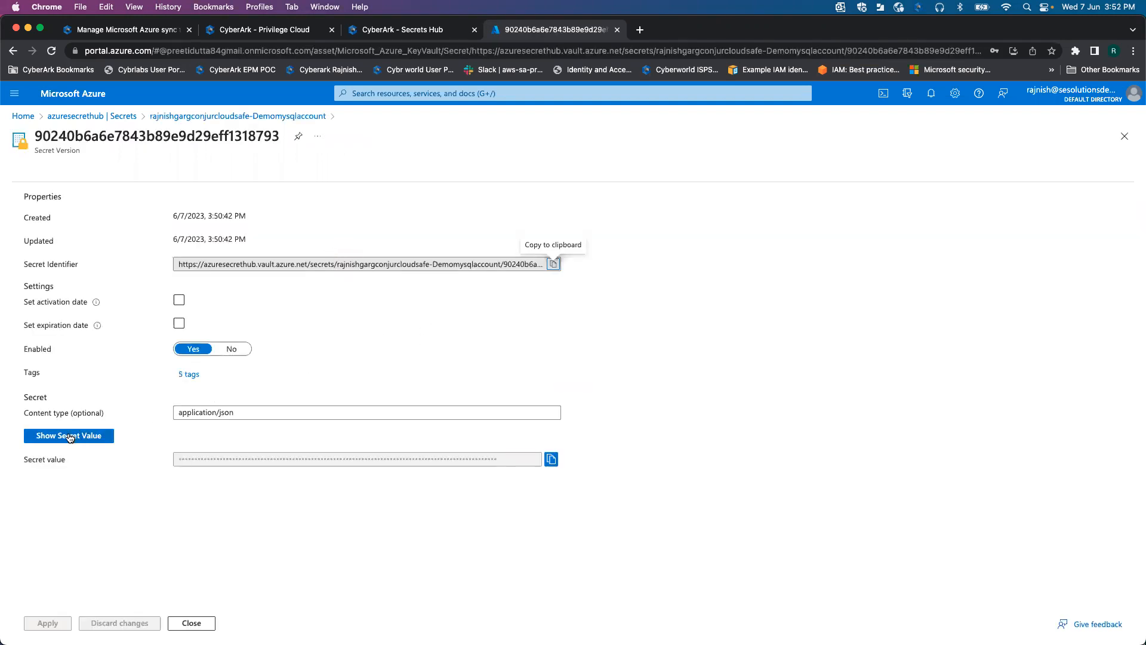
{"action": "left_click", "coordinate": [66, 436]}
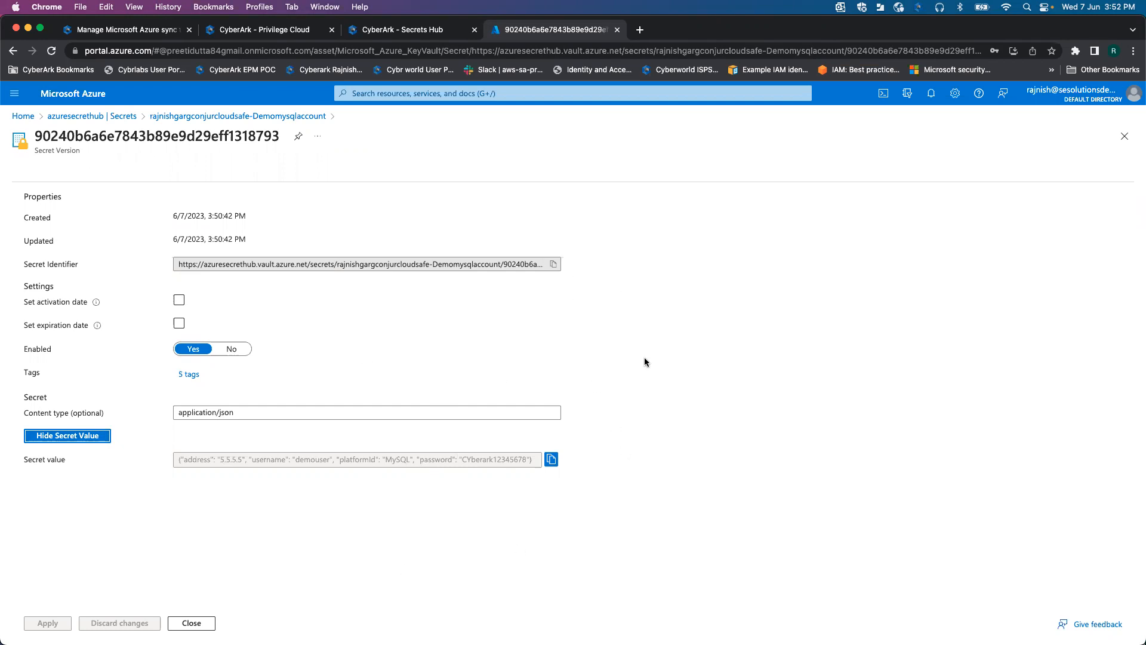
{"action": "mouse_move", "coordinate": [799, 159]}
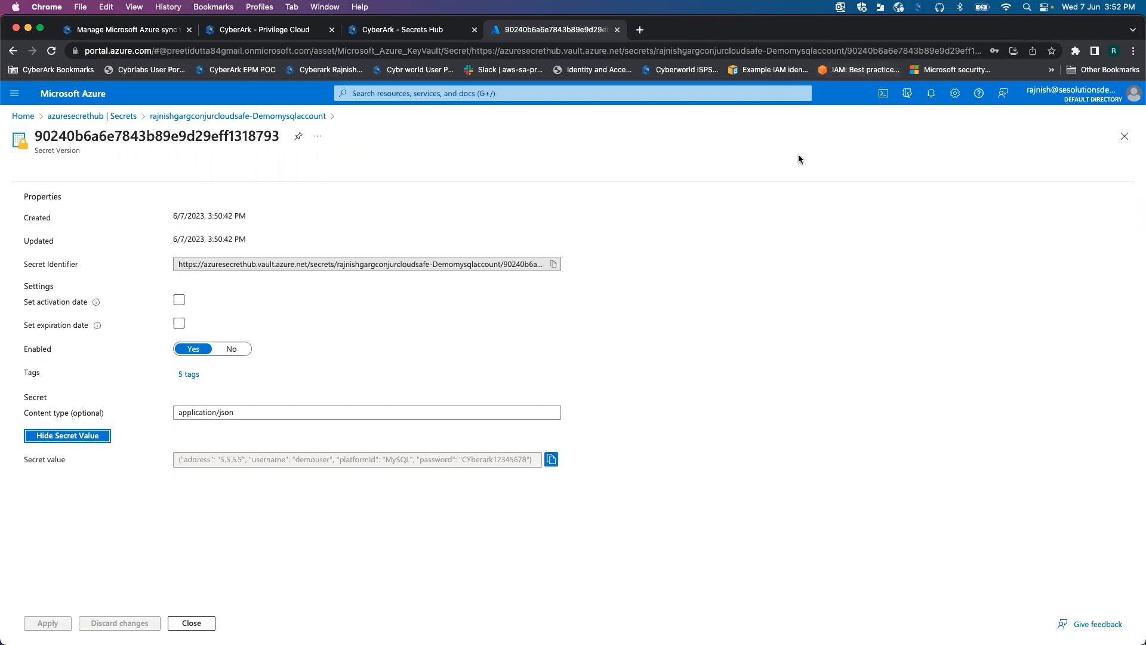